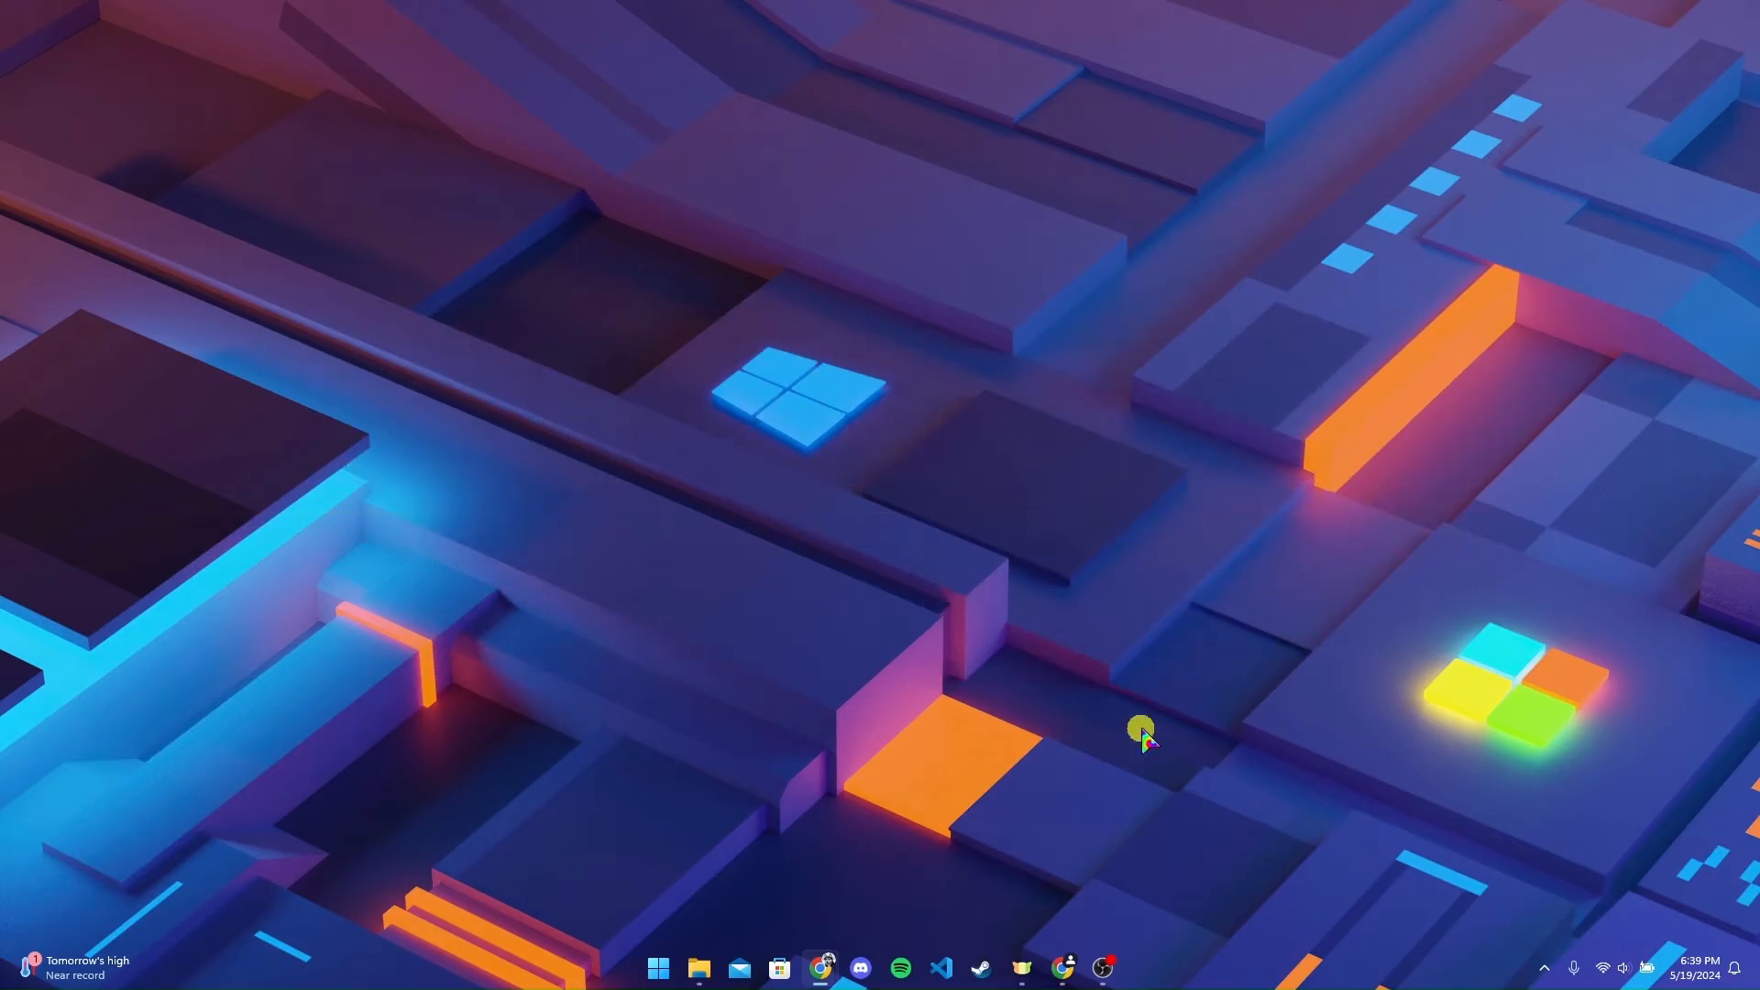
Launch Chrome and enter hellenicbank.com in the address bar
{"action": "left_click", "coordinate": [821, 966]}
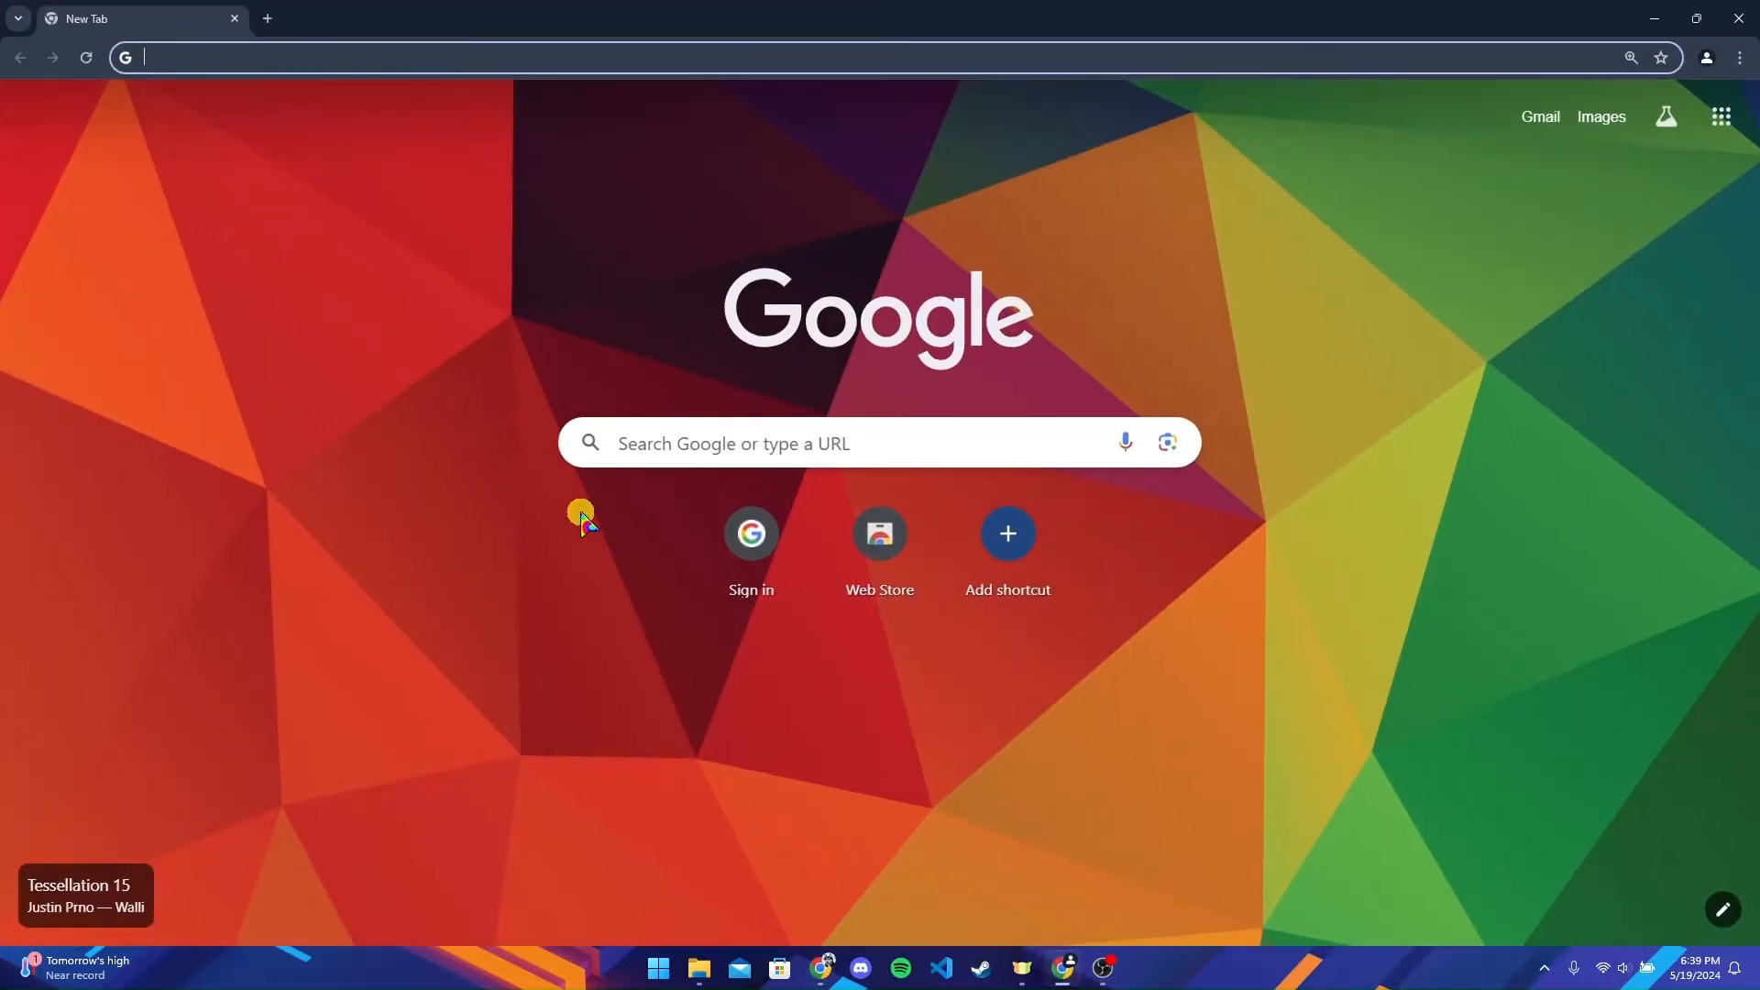
{"action": "type", "text": "hellenicbank.com"}
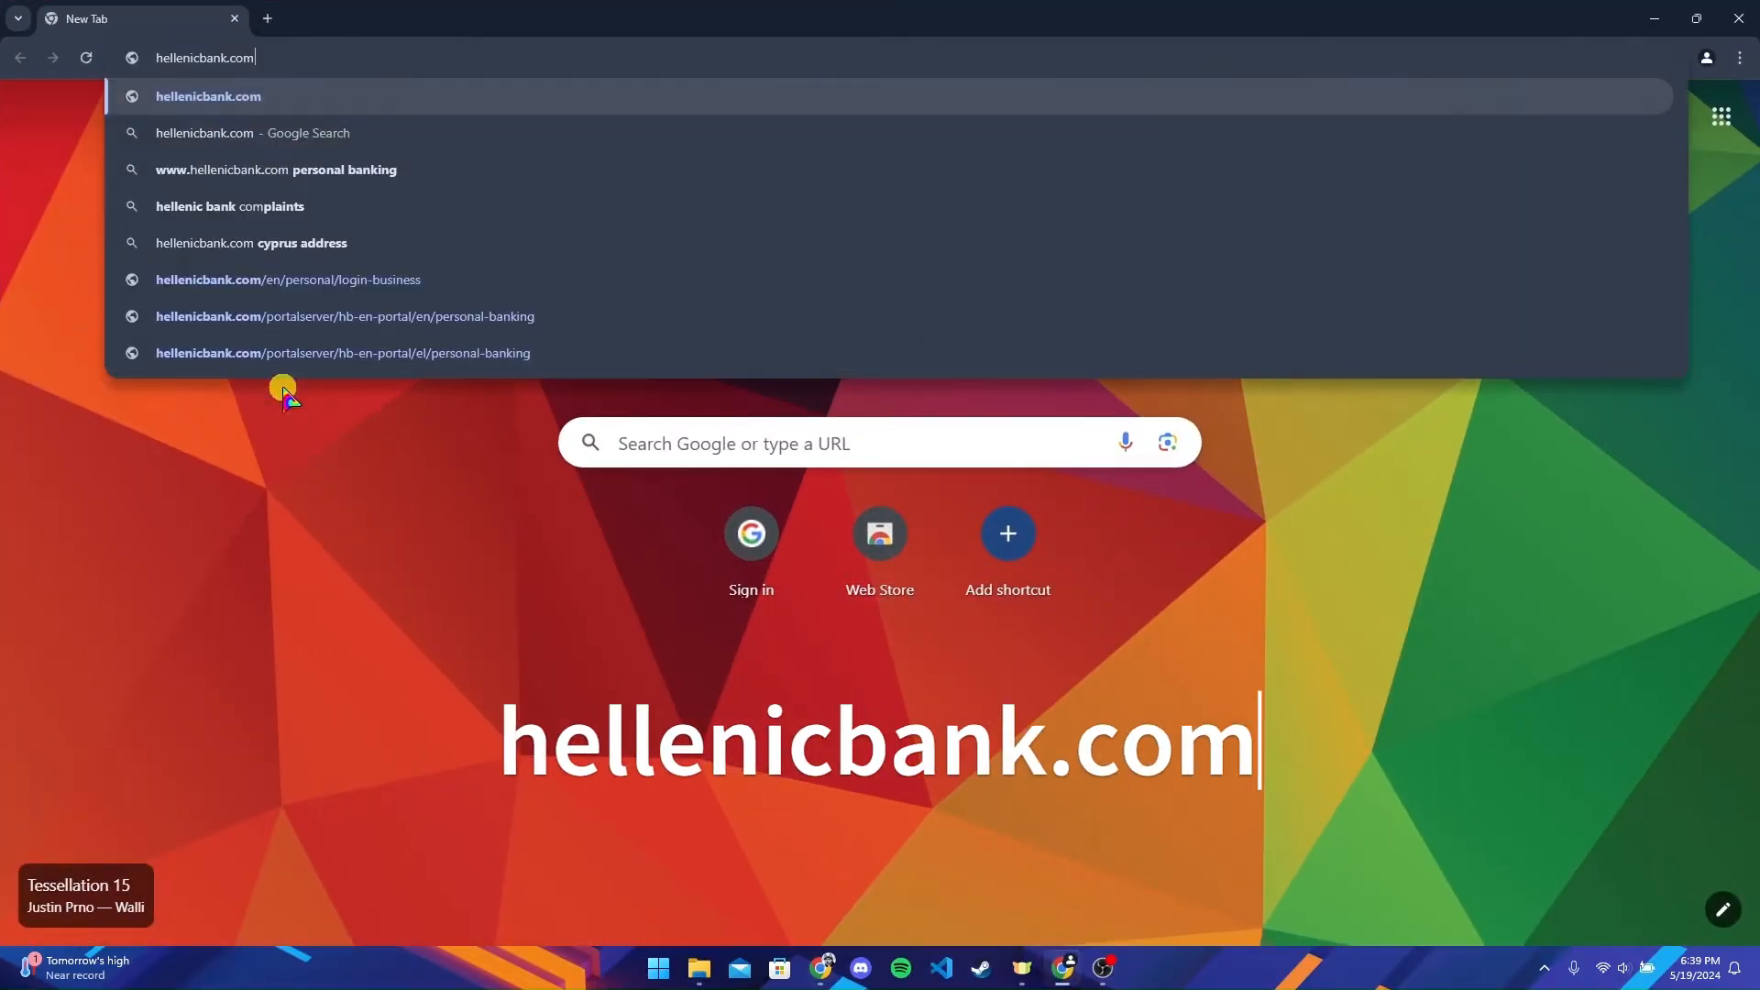
{"action": "mouse_move", "coordinate": [275, 457]}
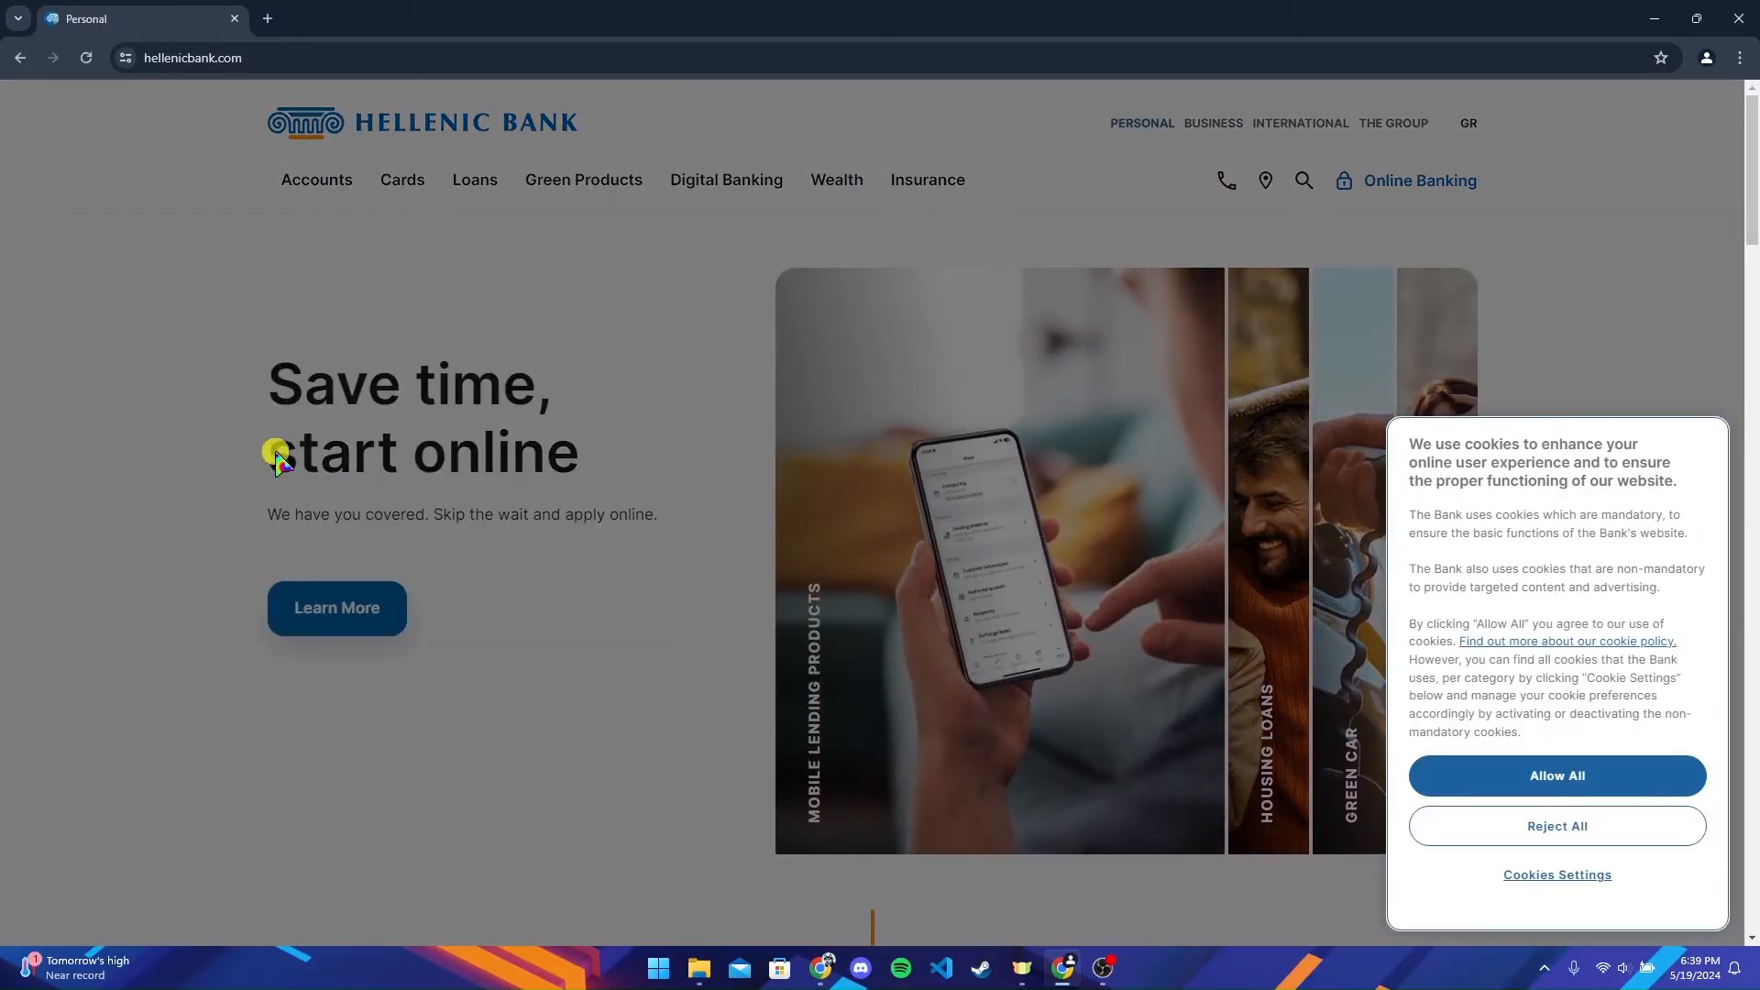
{"action": "mouse_move", "coordinate": [412, 199]}
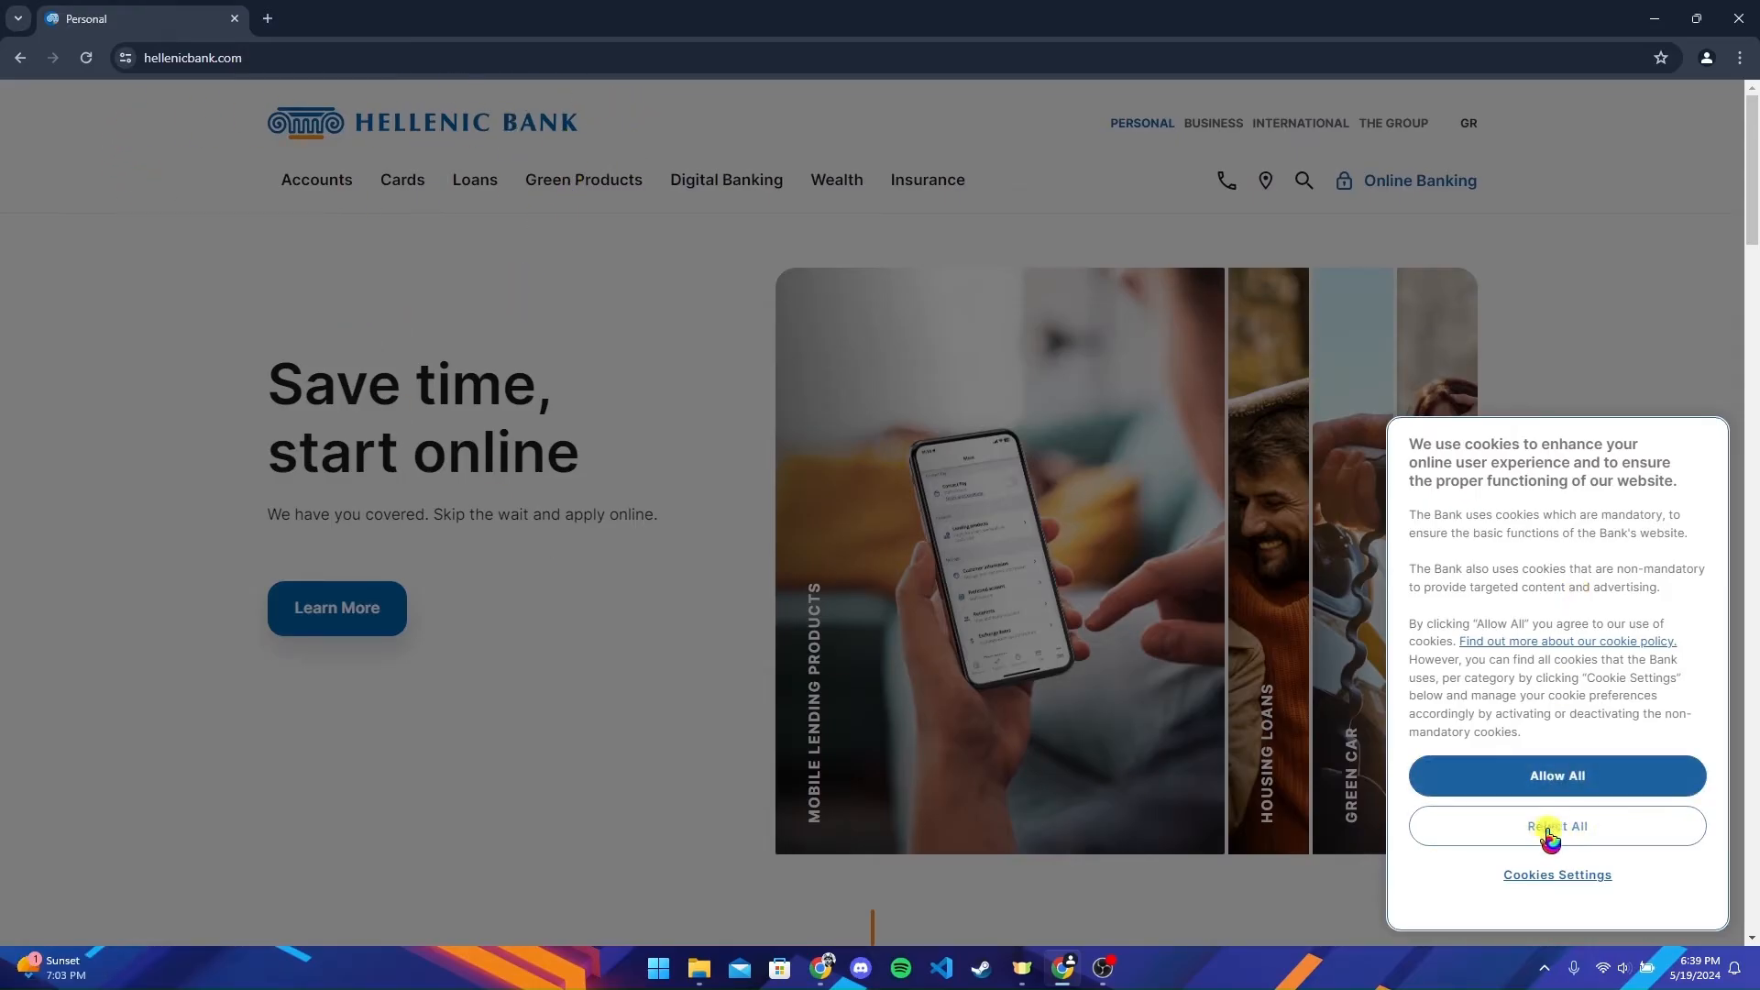
Reject all non-mandatory cookies on the Hellenic Bank home page
{"action": "left_click", "coordinate": [1556, 827]}
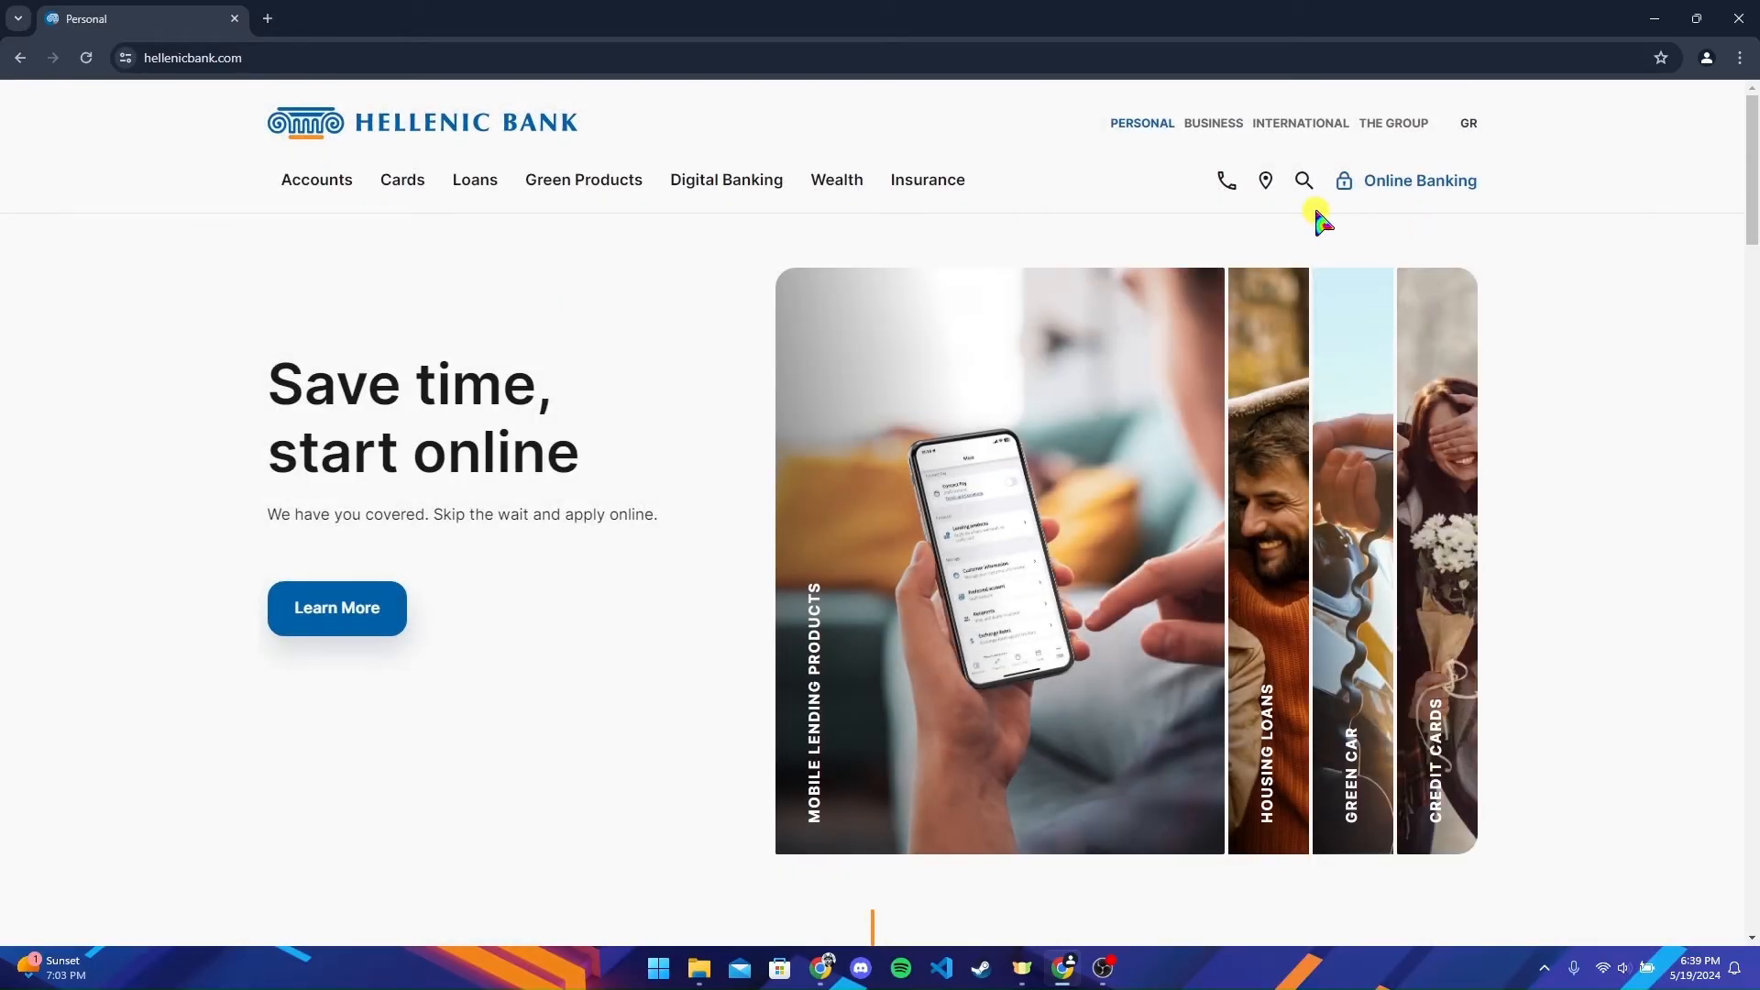
{"action": "mouse_move", "coordinate": [1367, 192]}
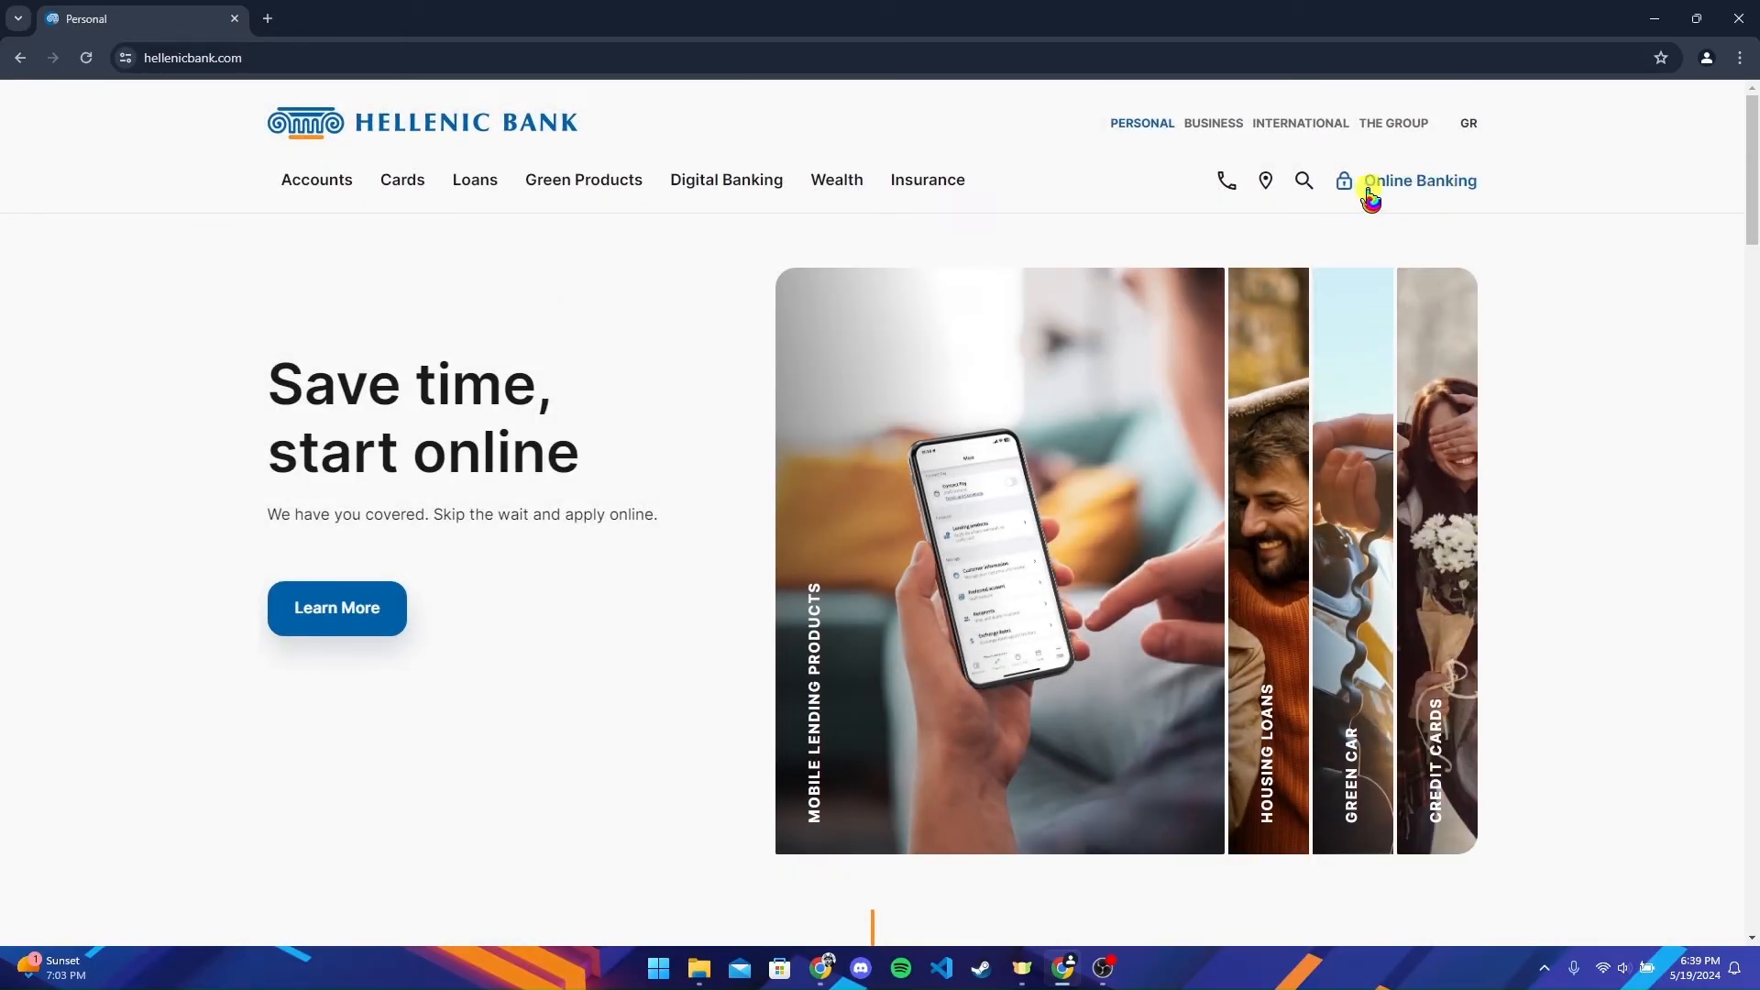
Go to the Personal online banking login page from the Online Banking menu
{"action": "left_click", "coordinate": [1420, 181]}
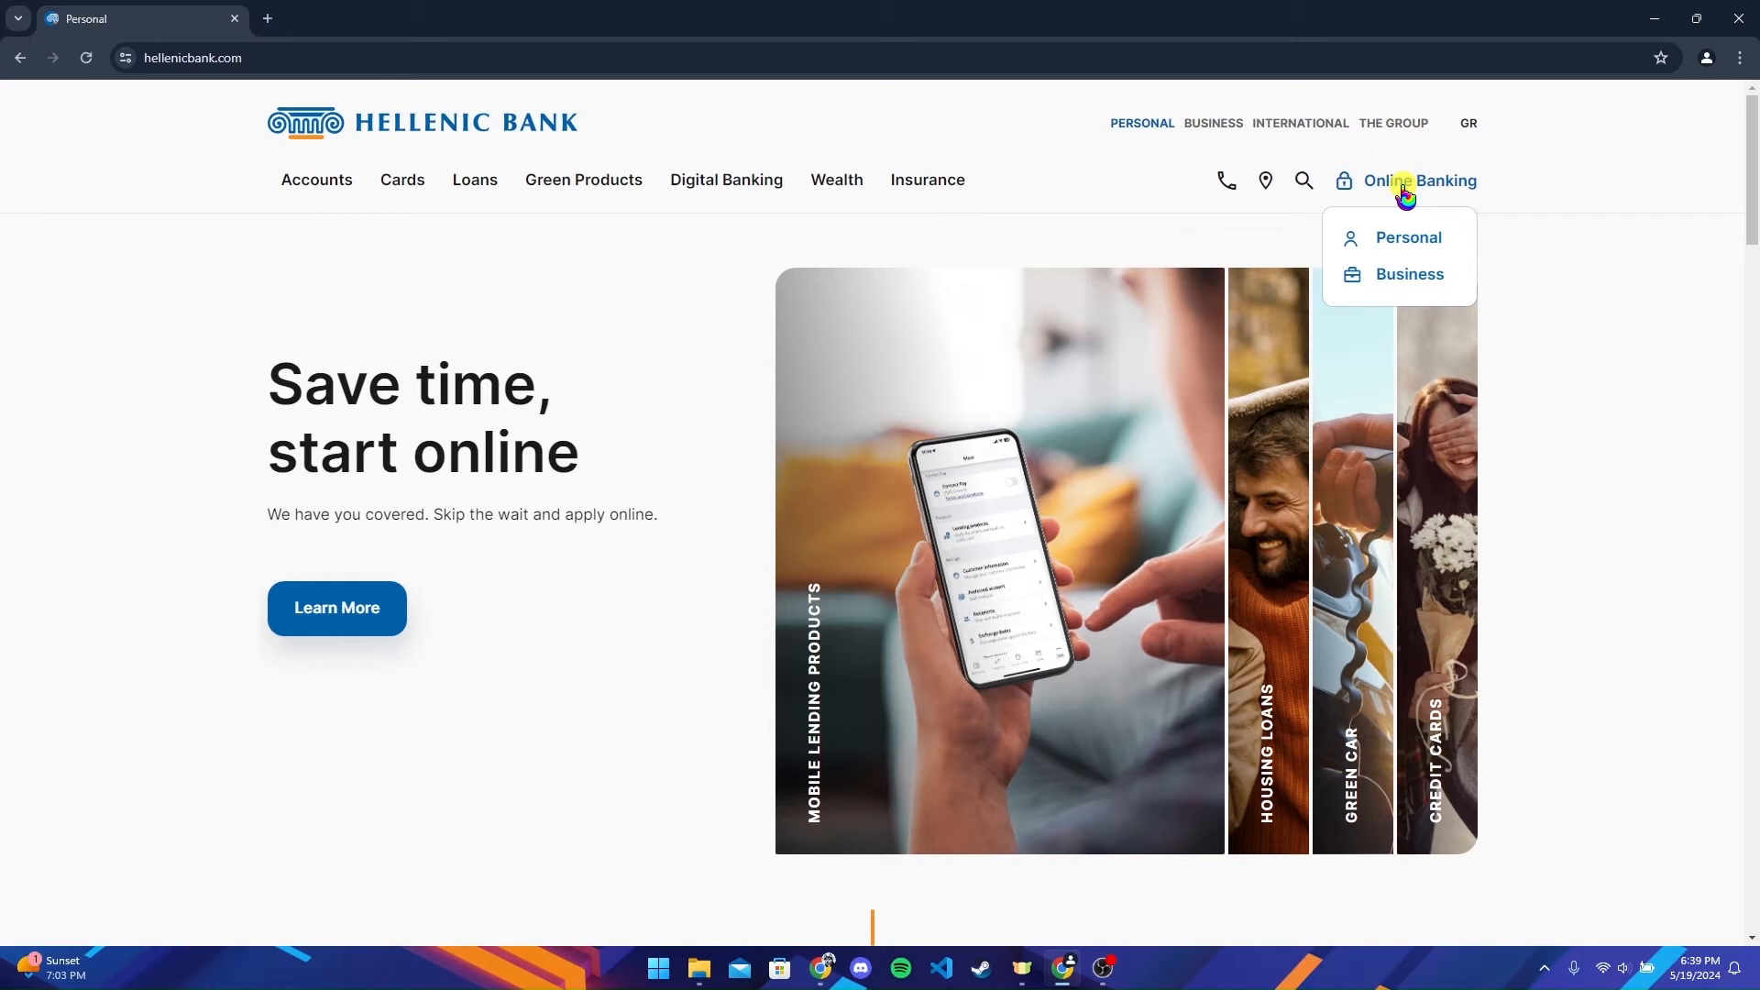
{"action": "mouse_move", "coordinate": [1407, 237]}
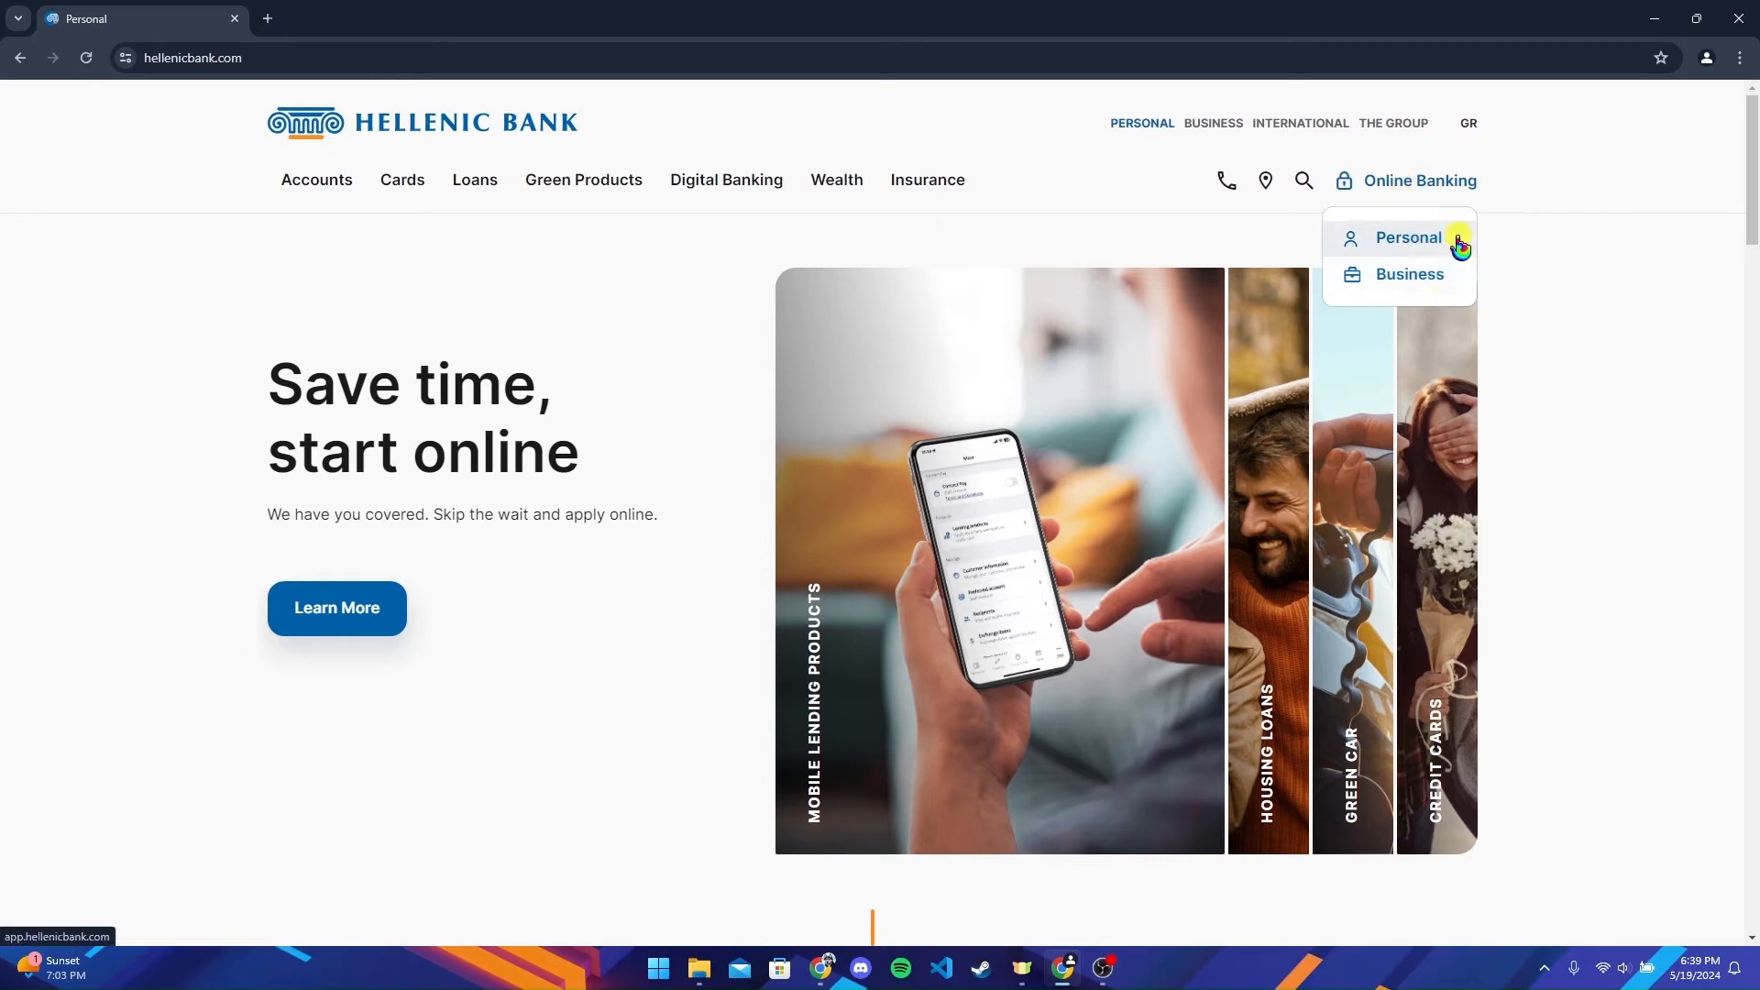
{"action": "mouse_move", "coordinate": [1408, 273]}
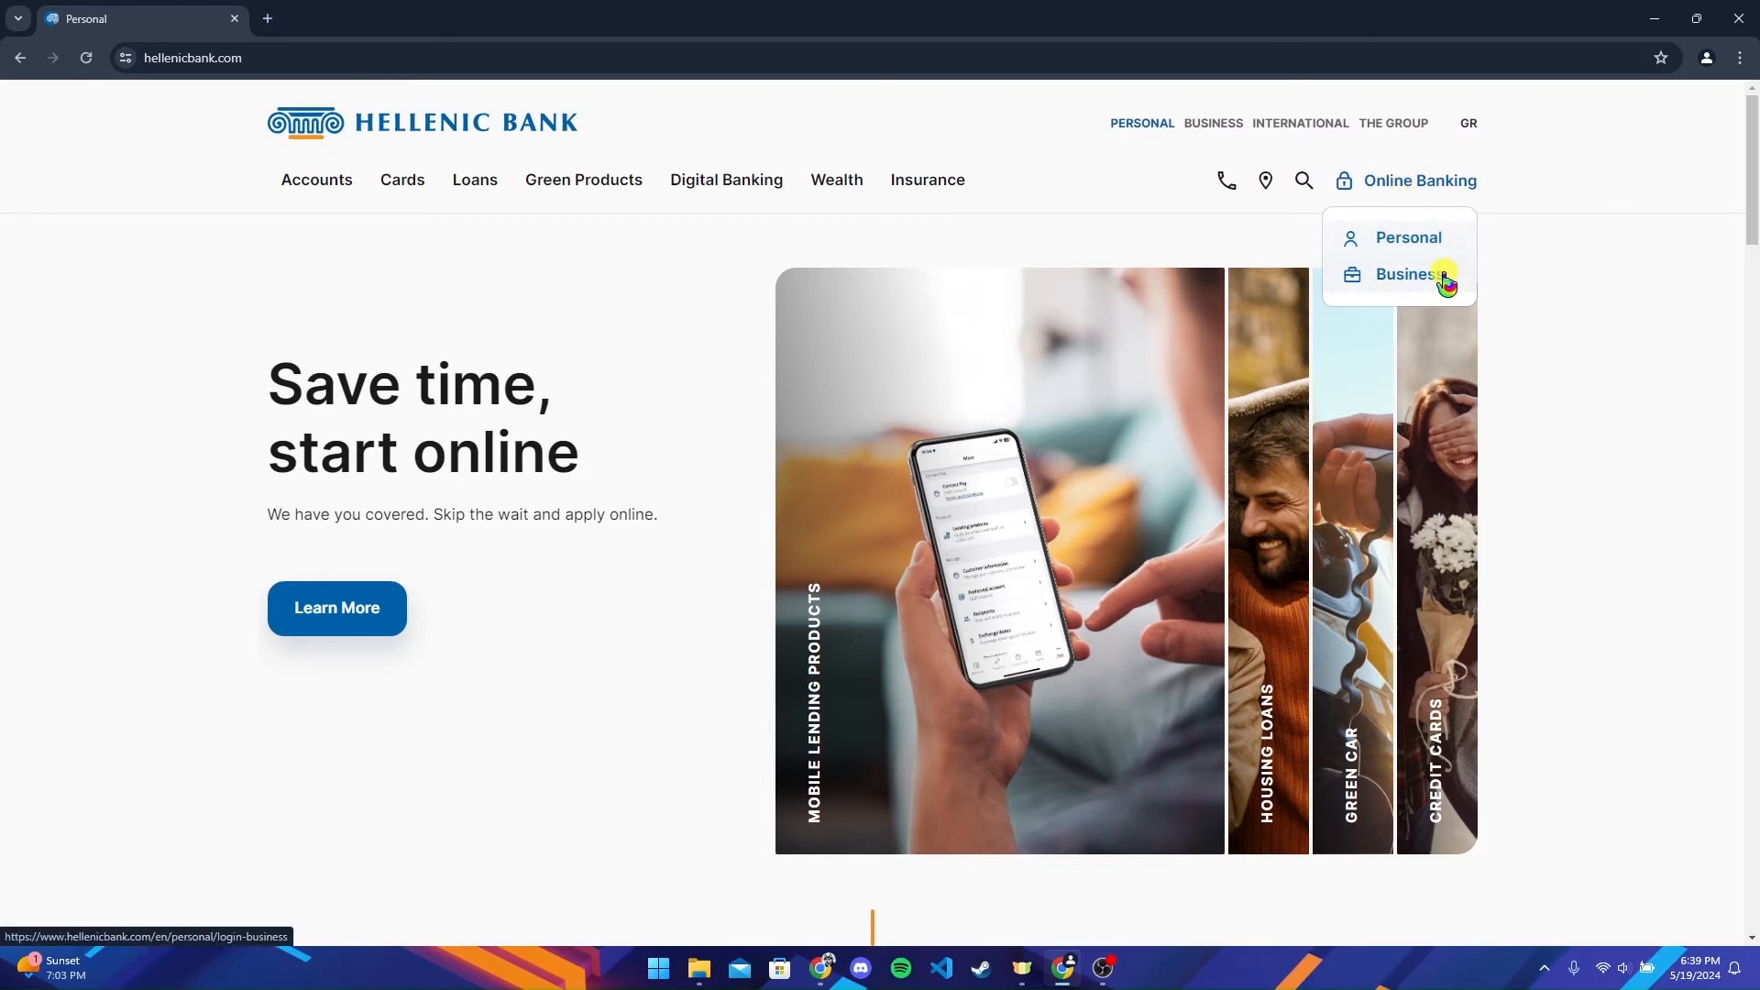
{"action": "left_click", "coordinate": [1406, 273]}
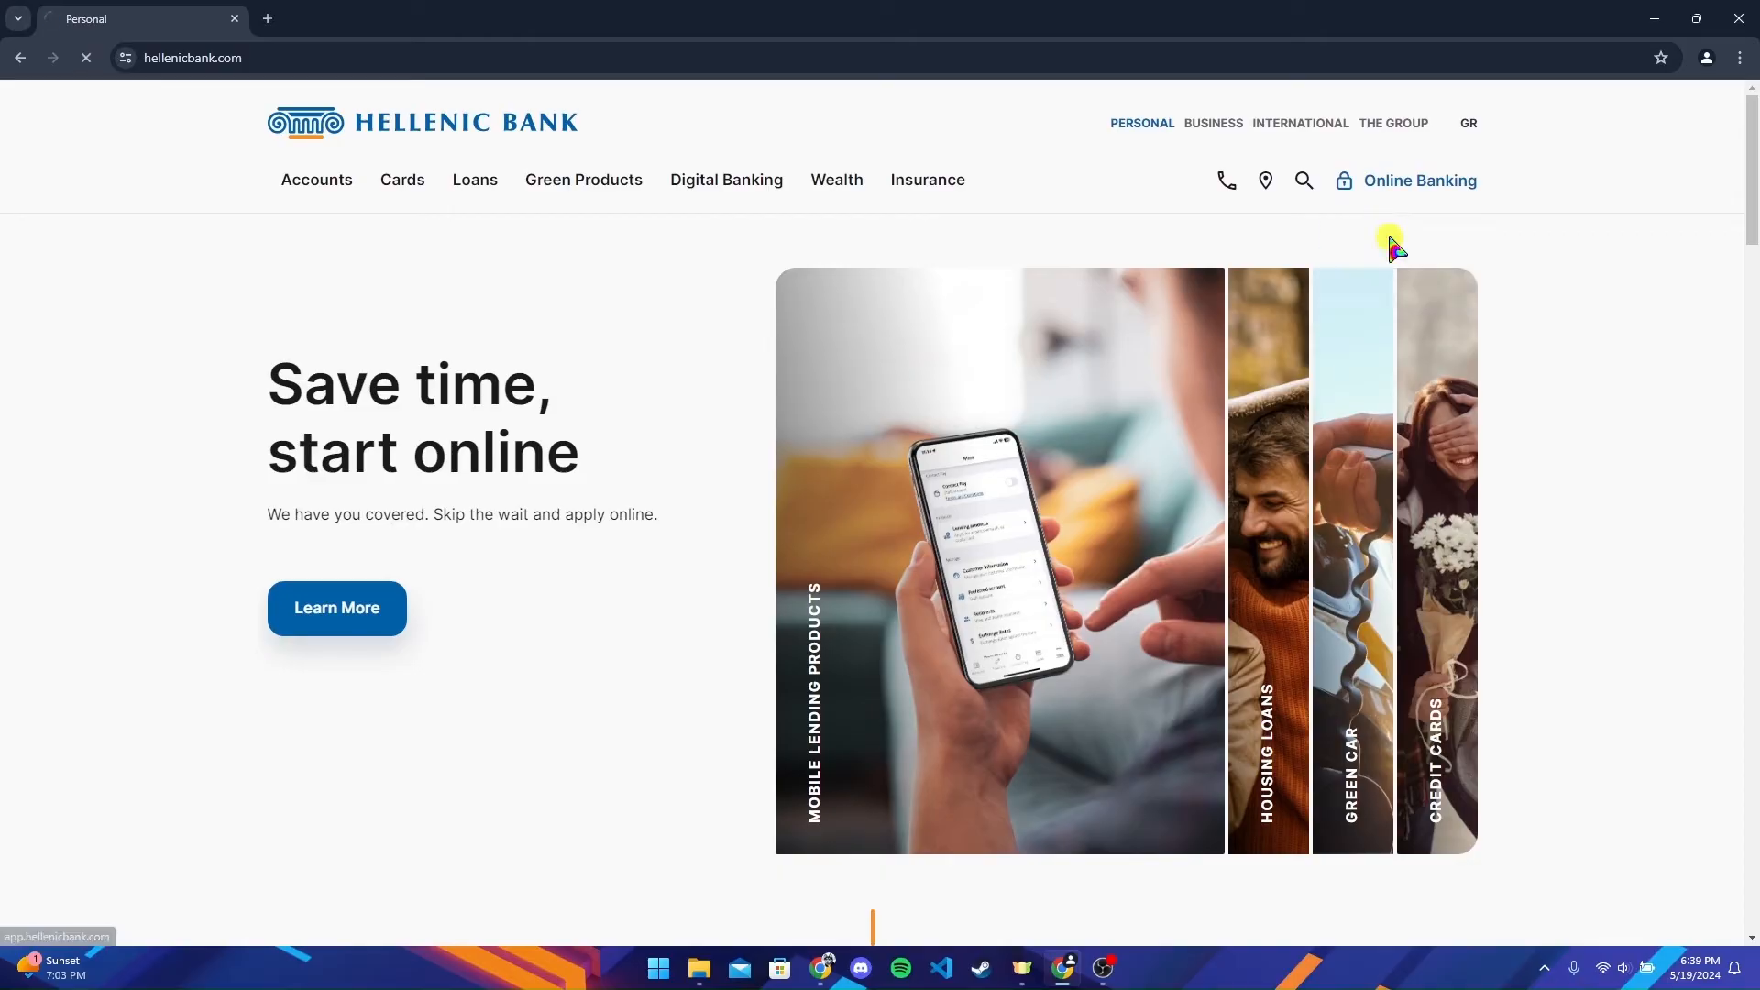
{"action": "left_click", "coordinate": [1417, 181]}
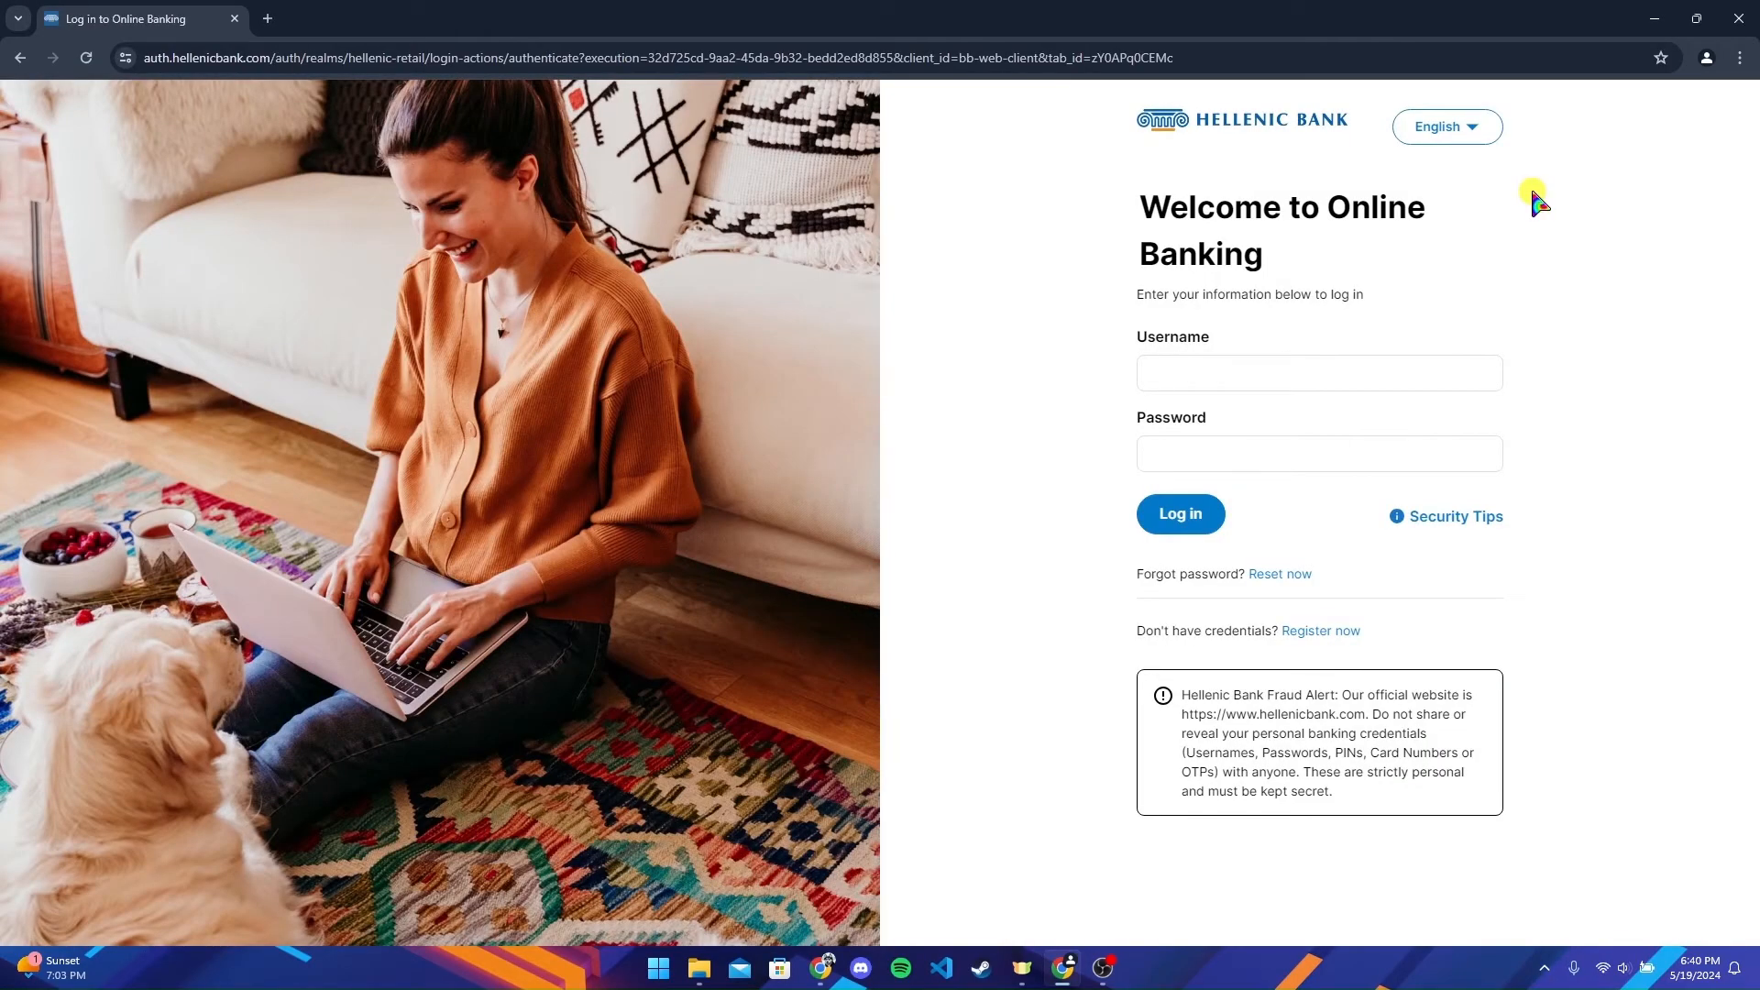
Enter the username and password on the login form and show the page language list
{"action": "left_click", "coordinate": [1318, 372]}
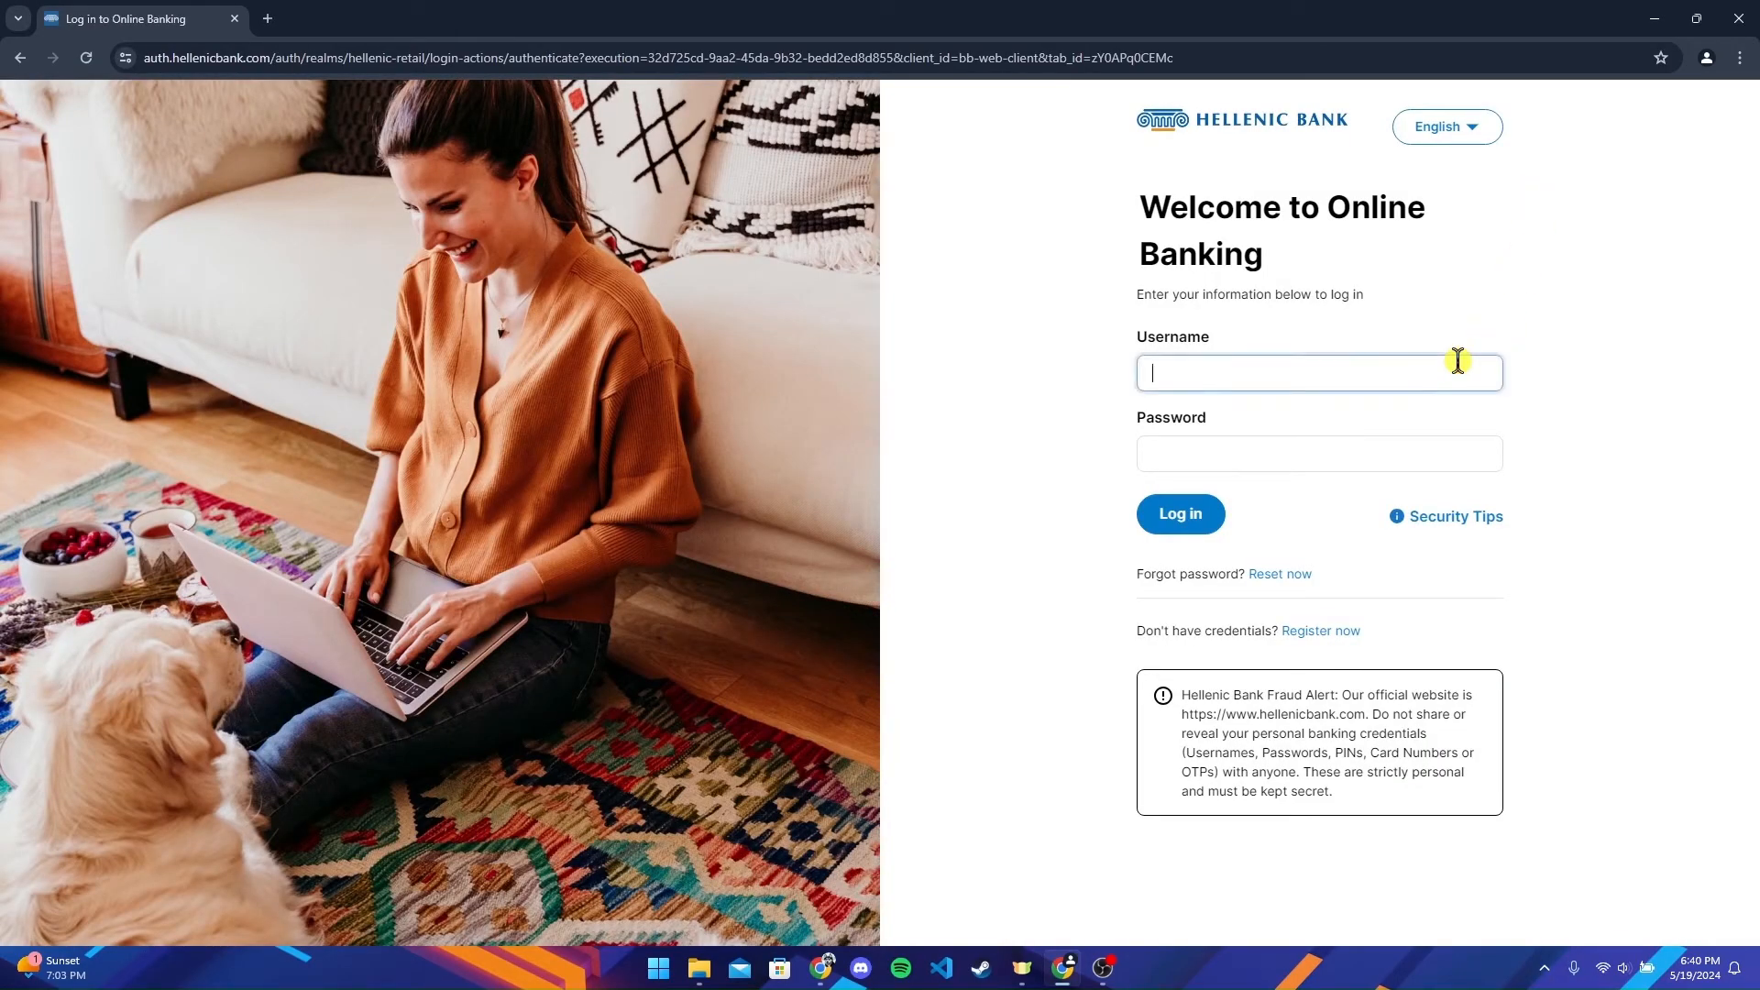
{"action": "mouse_move", "coordinate": [1547, 463]}
{"action": "type", "text": "45633754"}
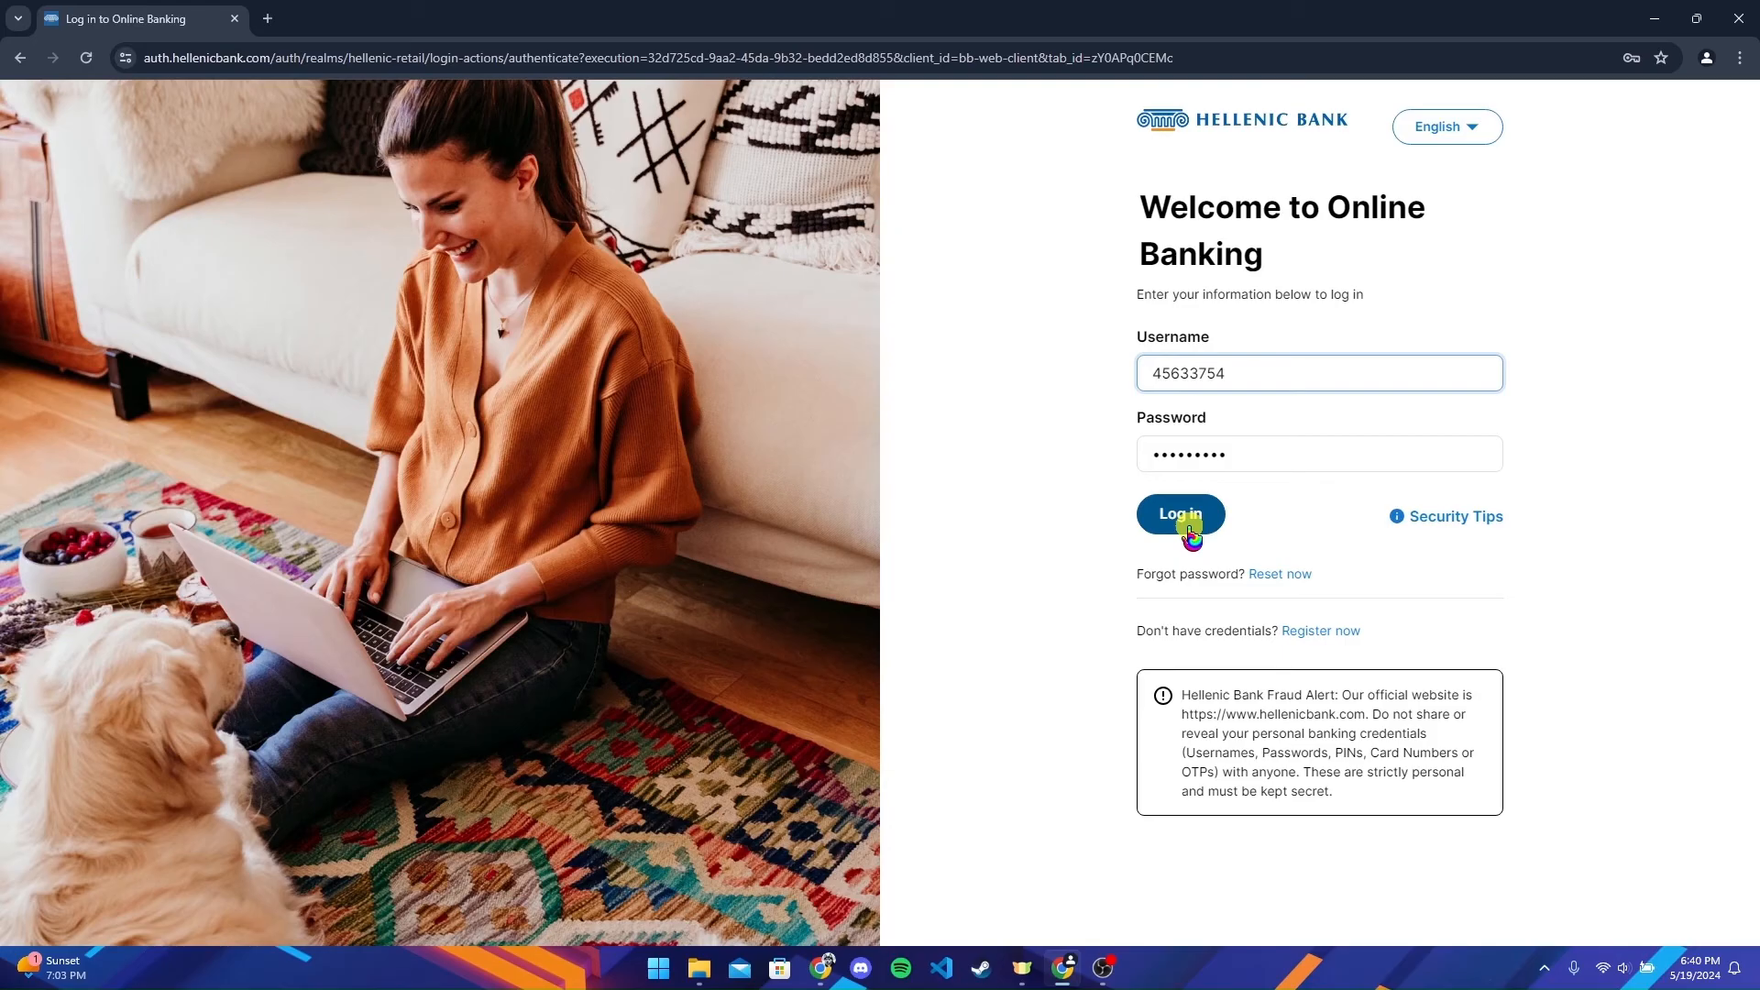
{"action": "left_click", "coordinate": [1447, 127]}
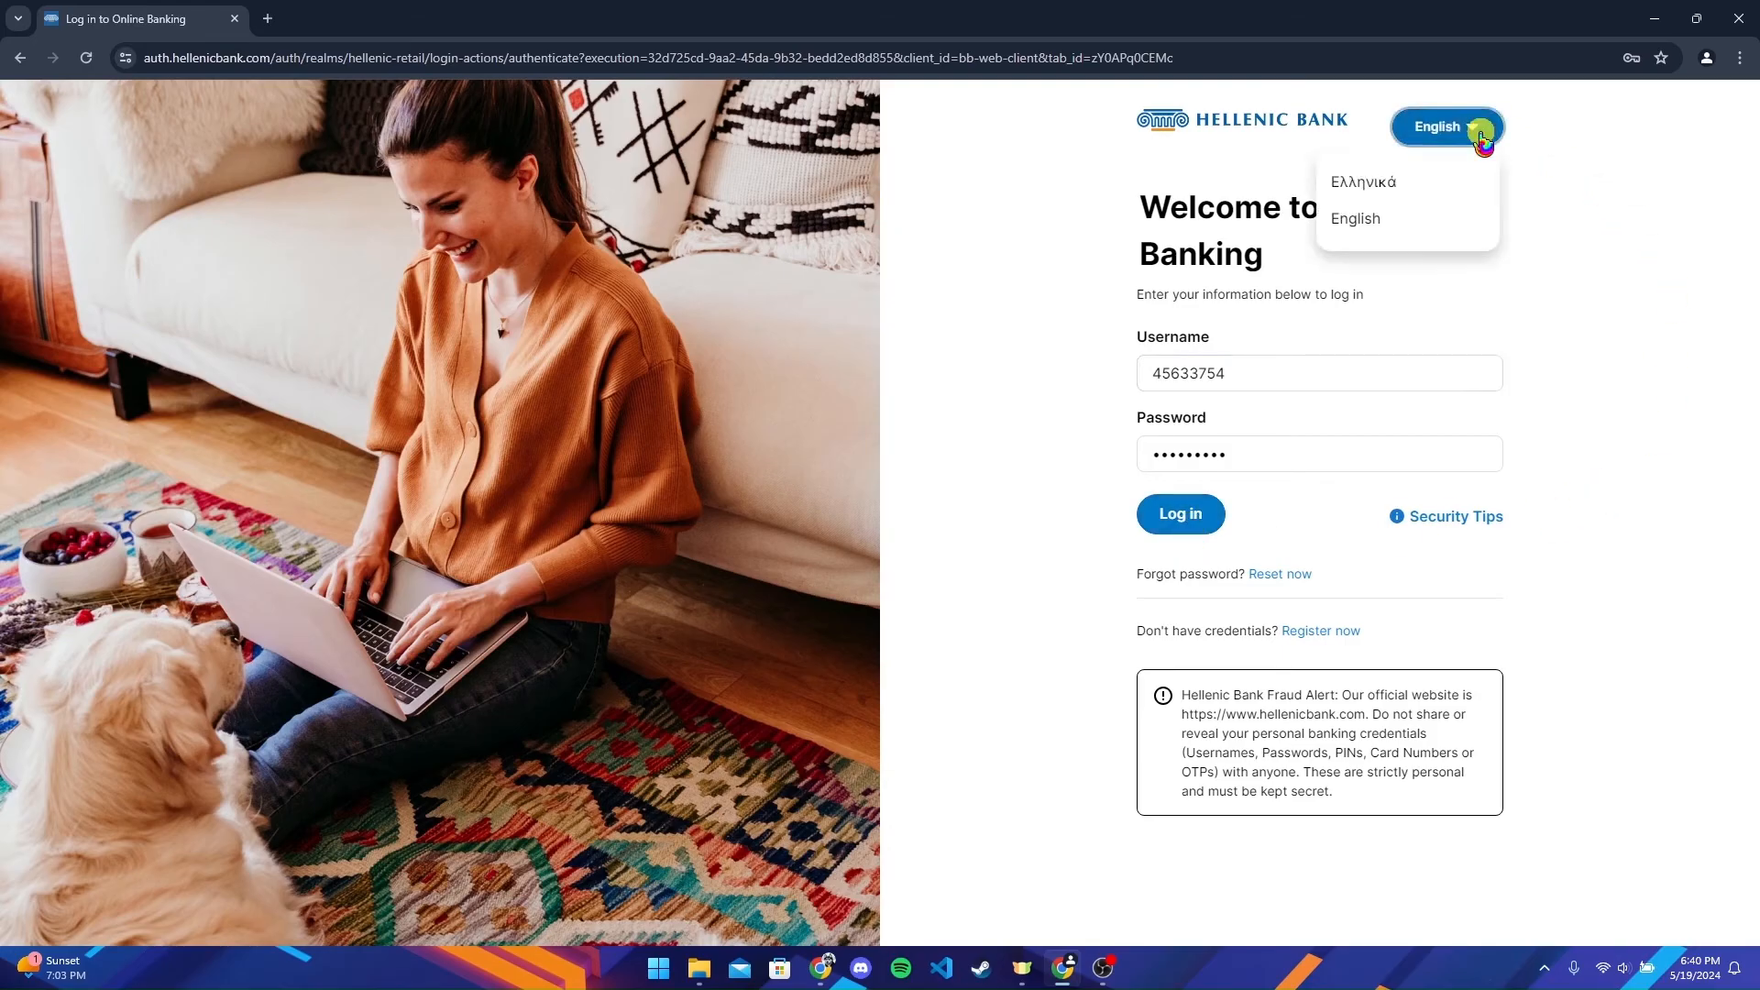
{"action": "left_click", "coordinate": [1549, 179]}
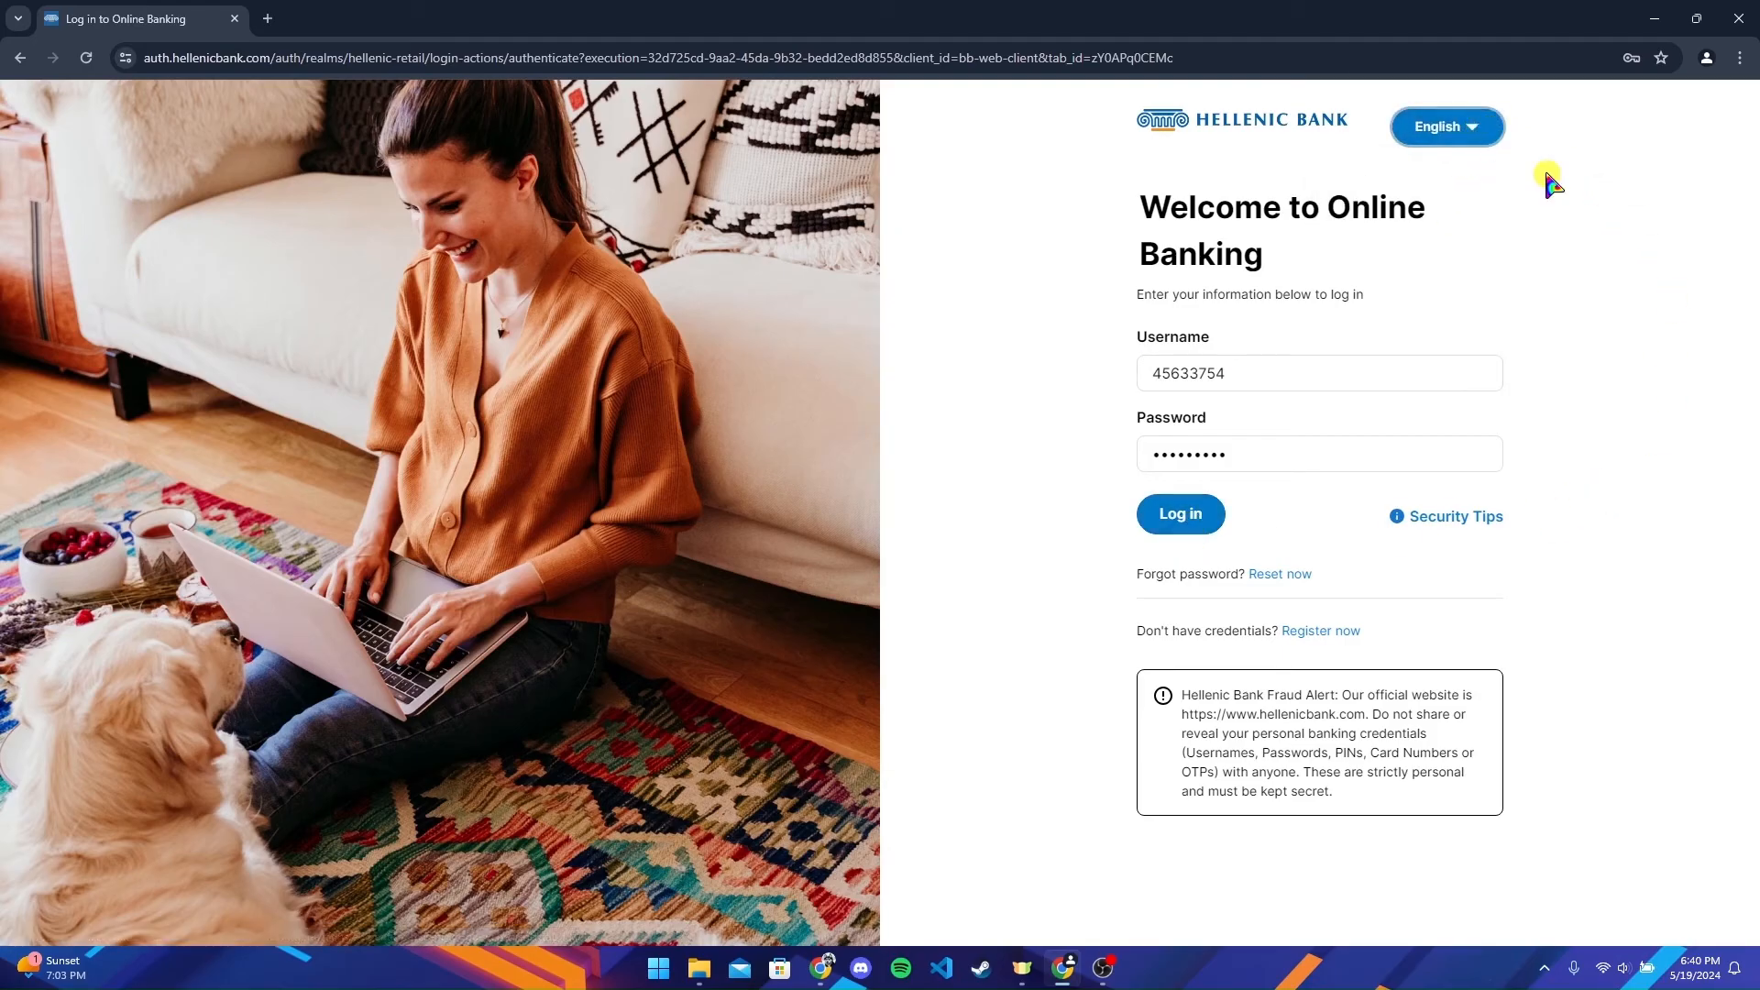
{"action": "mouse_move", "coordinate": [1321, 583]}
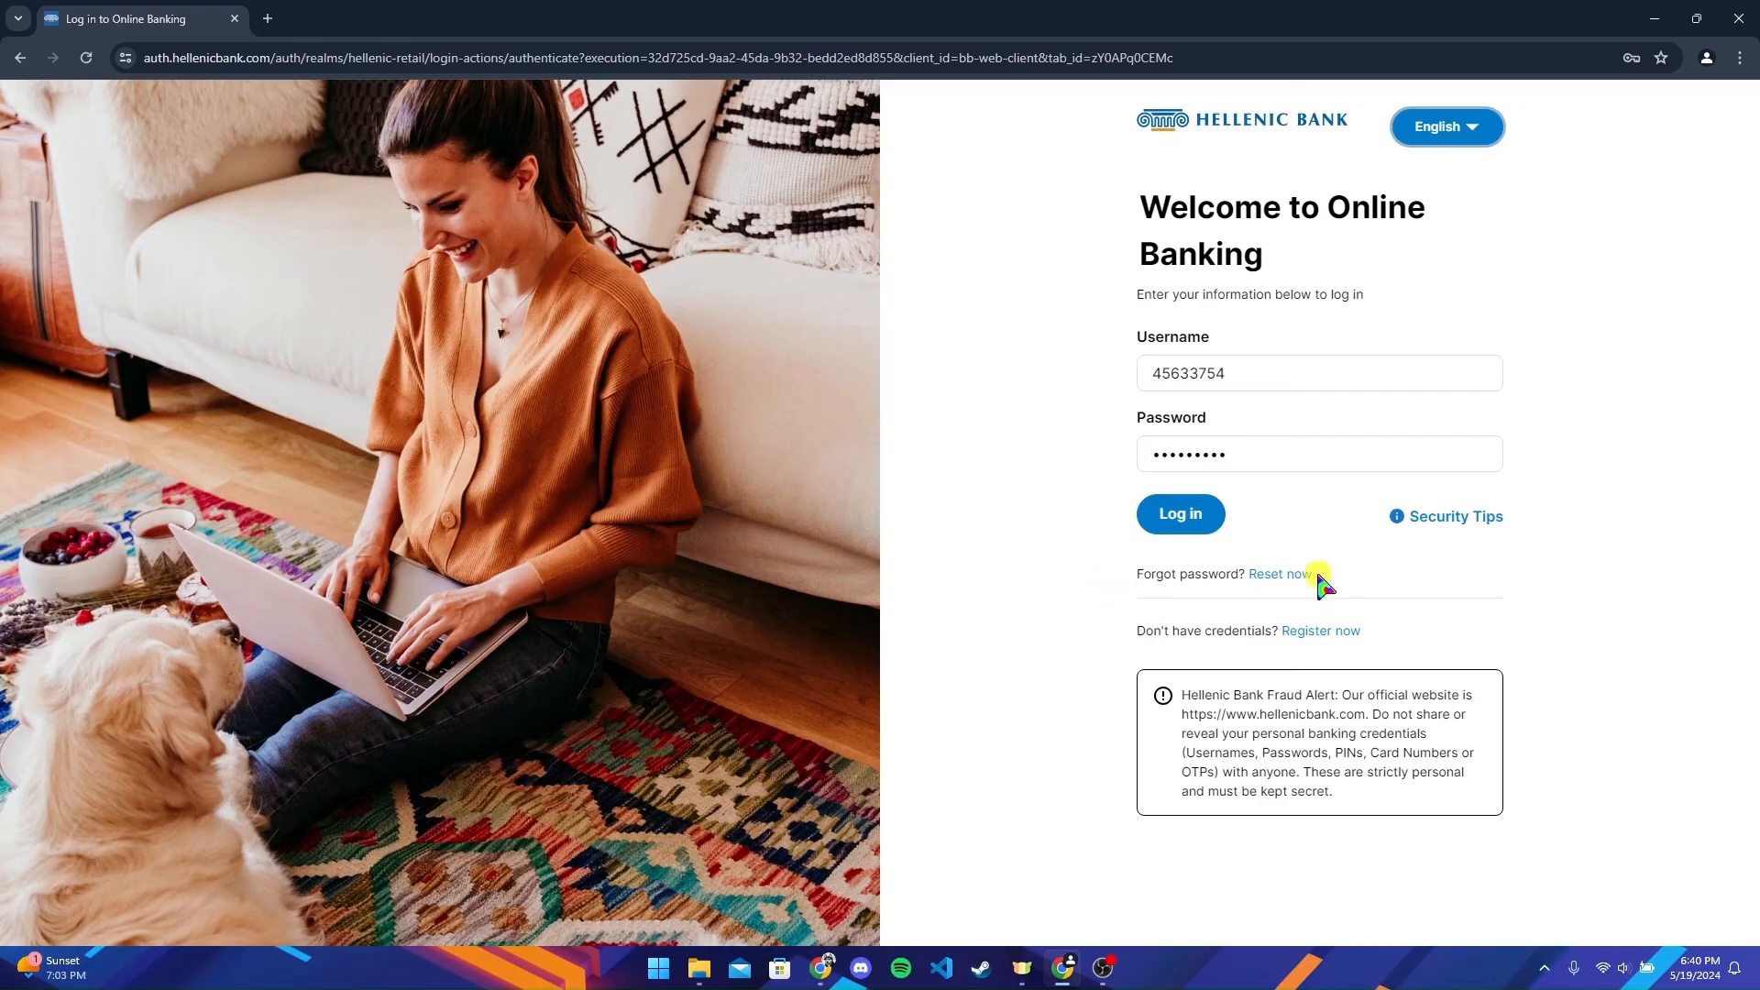